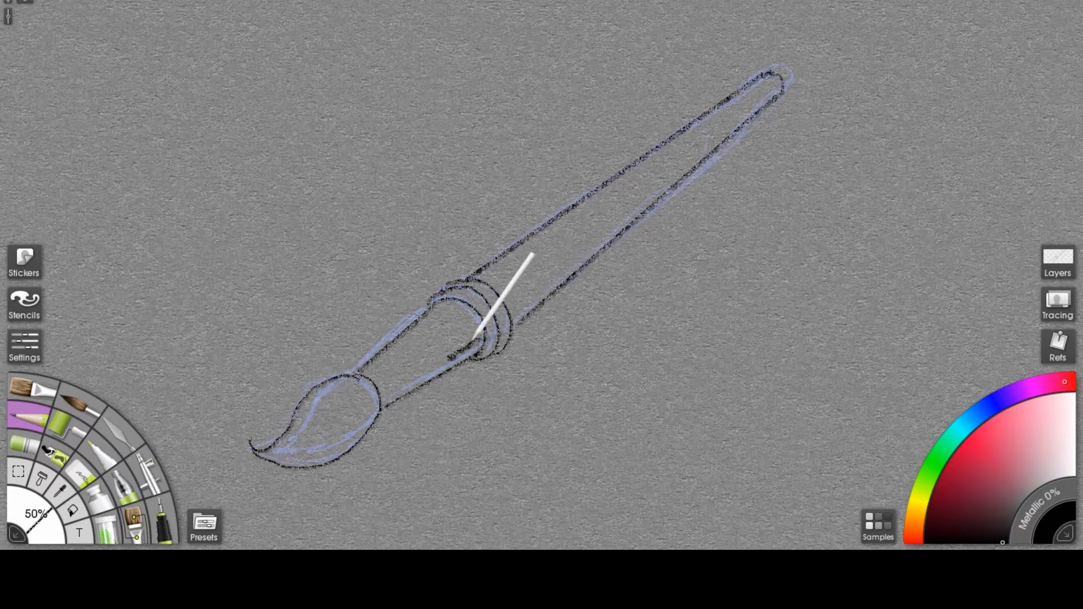
Step: Darken the bristles and underside of the handle on the paintbrush sketch with heavier strokes
{"action": "left_click_drag", "start_coordinate": [531, 257], "coordinate": [522, 319]}
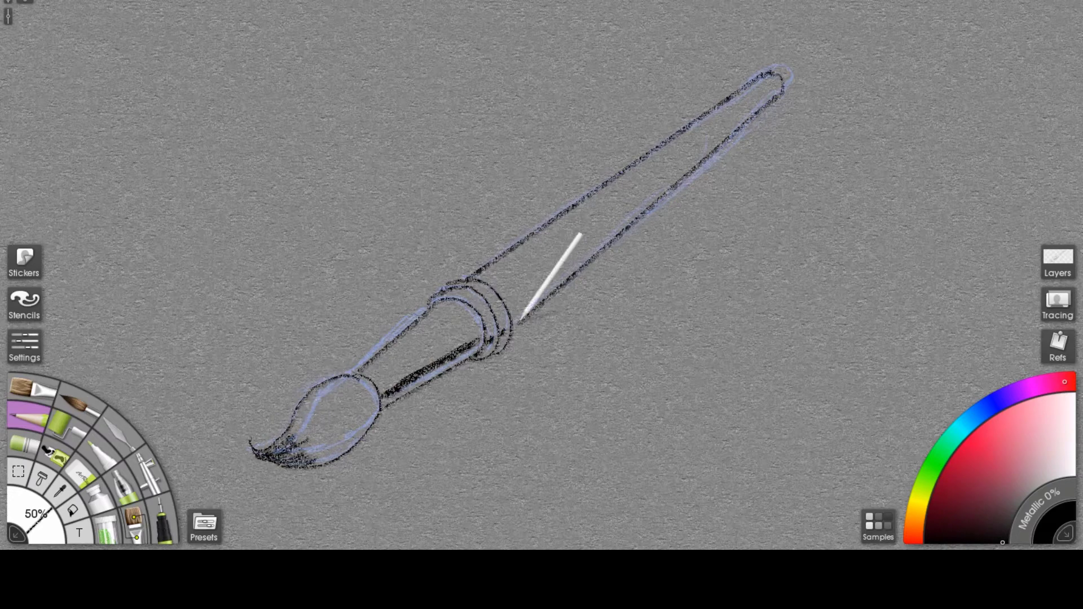
{"action": "left_click_drag", "start_coordinate": [525, 317], "coordinate": [829, 7]}
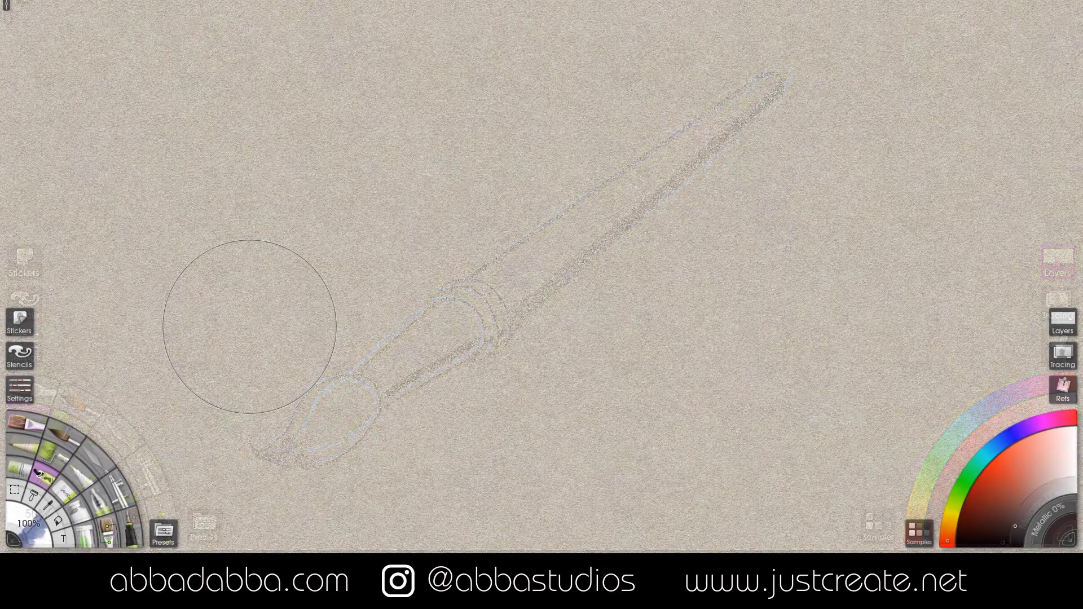
Step: Add a new preset group named Watercolor Splatters in the tool presets collection
{"action": "left_click", "coordinate": [38, 477]}
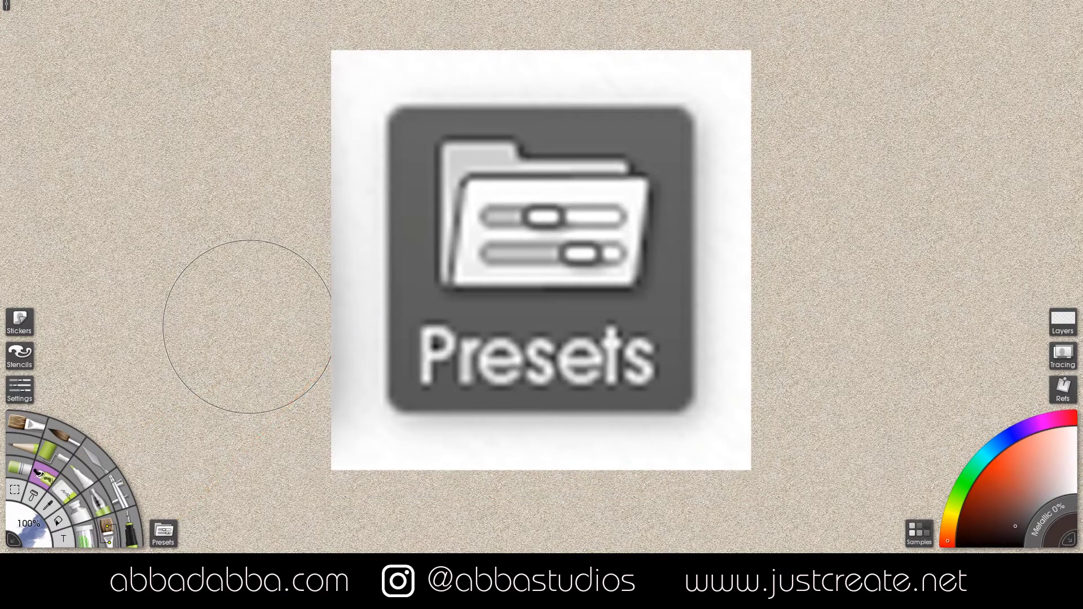
{"action": "left_click", "coordinate": [163, 532]}
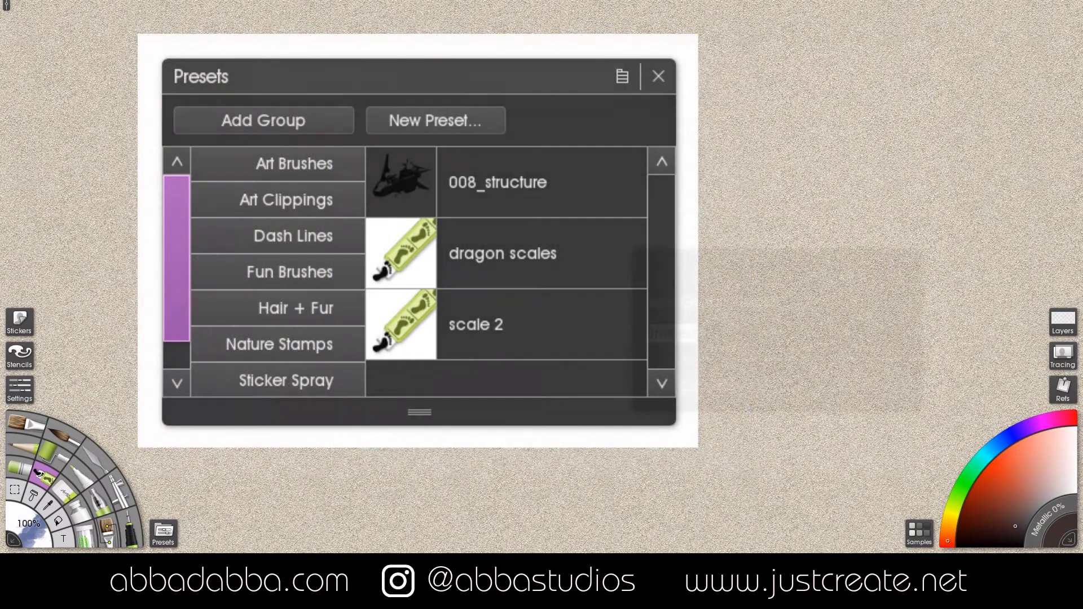
{"action": "left_click", "coordinate": [263, 120]}
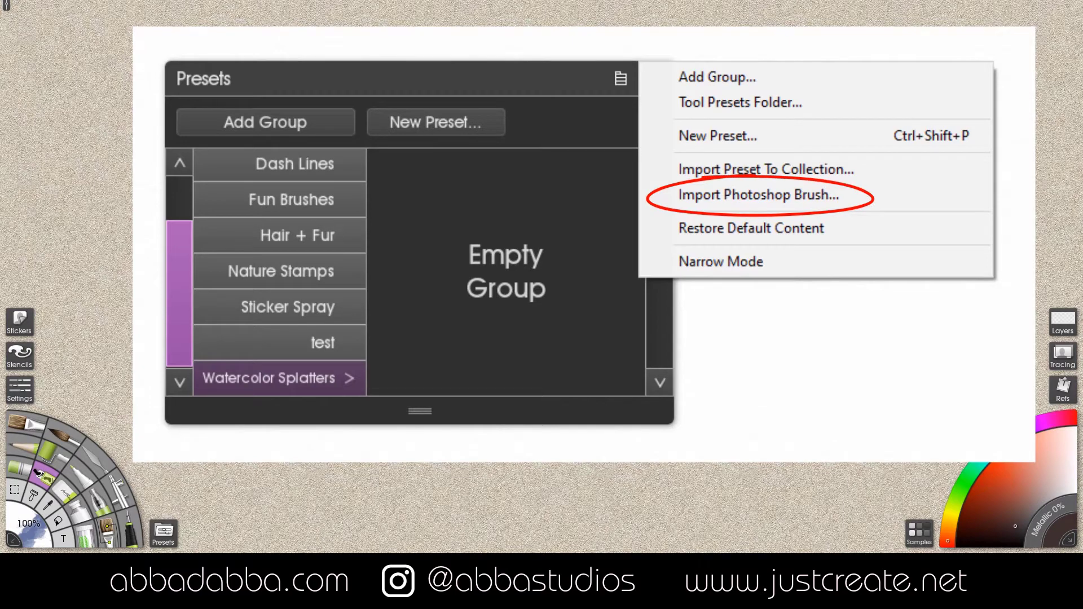
Step: Import brushes from the Watercolor Splatters (675 pixels).abr Photoshop file into the group
{"action": "left_click", "coordinate": [752, 195]}
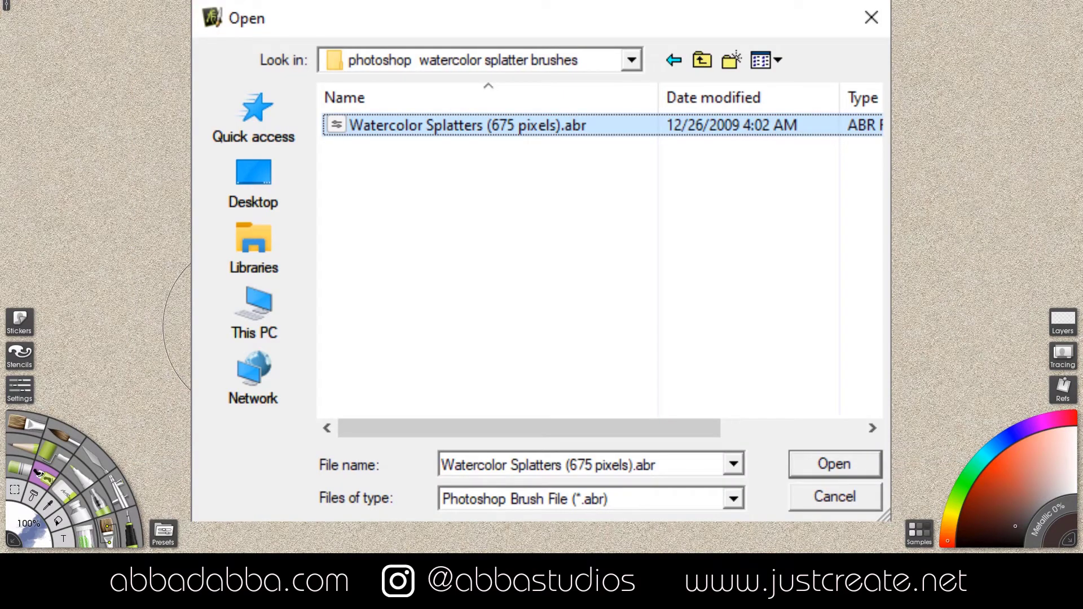
{"action": "left_click", "coordinate": [834, 463]}
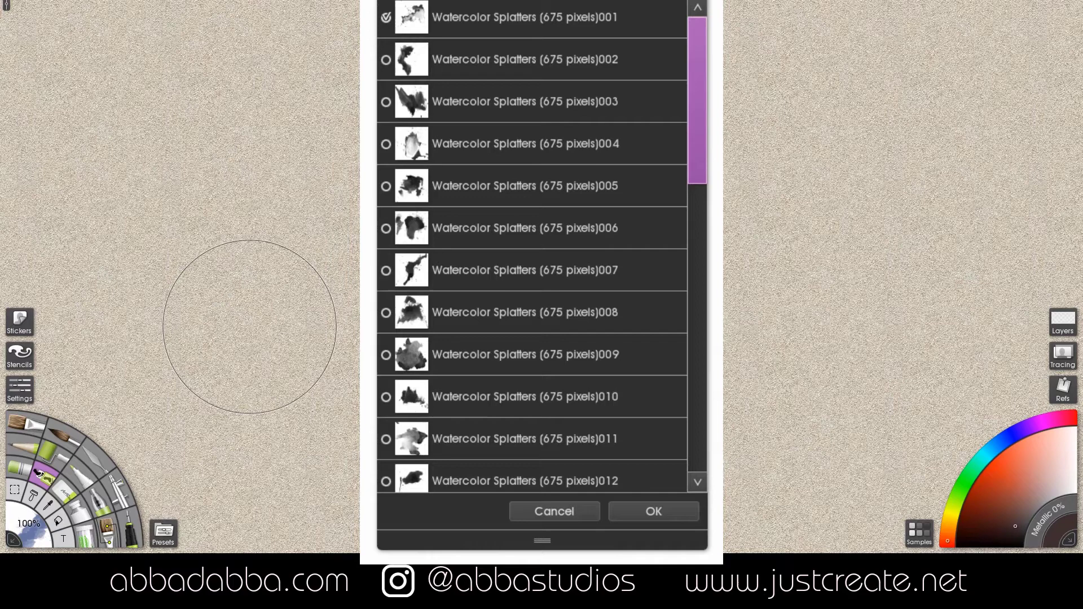
{"action": "mouse_move", "coordinate": [1004, 480]}
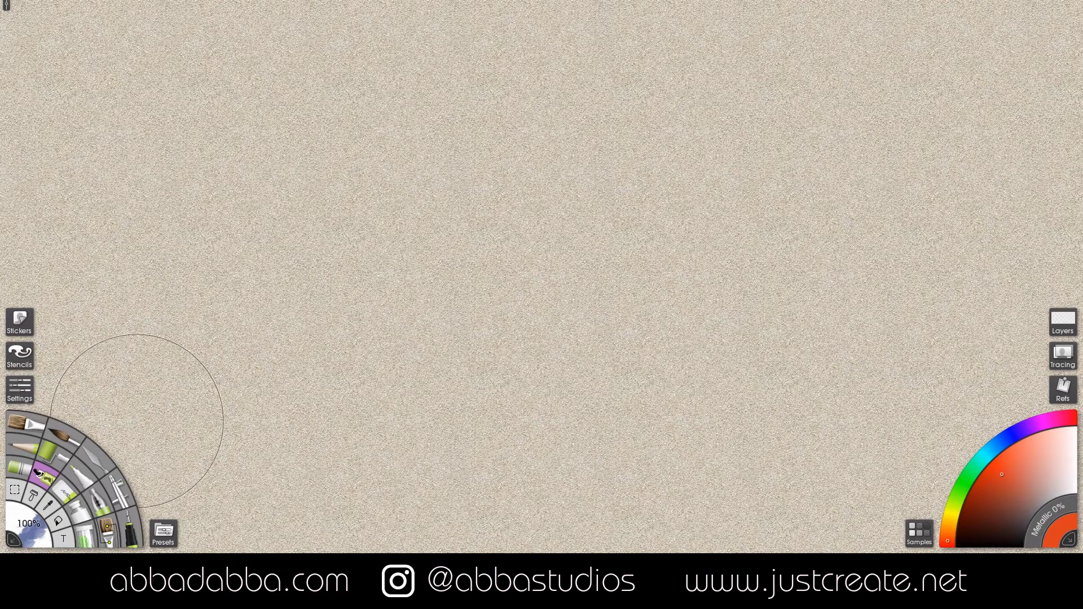
Step: Paint orange test strokes, switching to the third watercolor splatter preset
{"action": "left_click", "coordinate": [163, 533]}
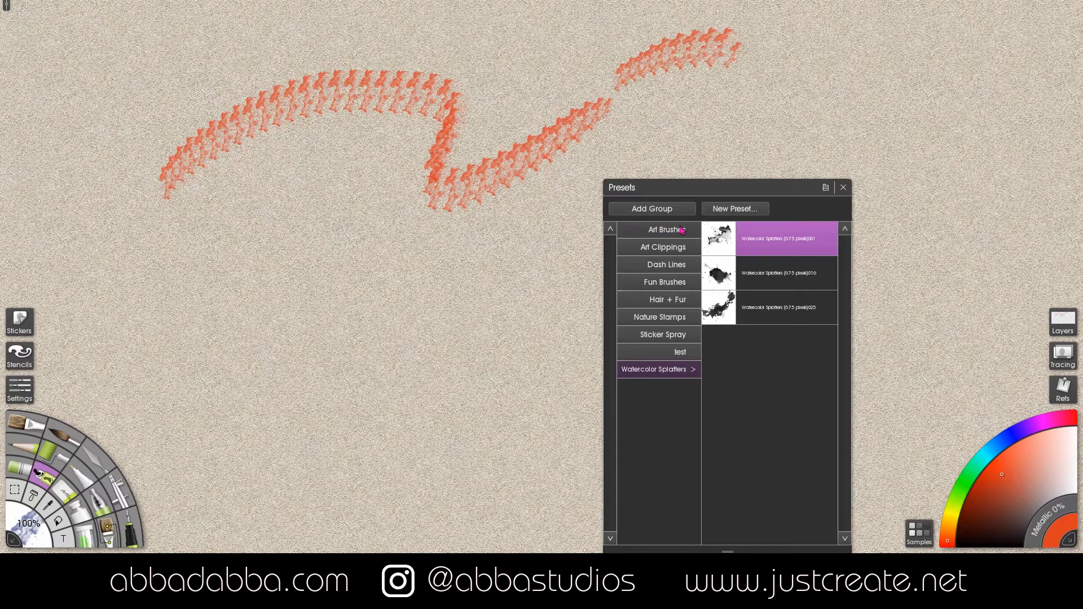
{"action": "left_click", "coordinate": [768, 272]}
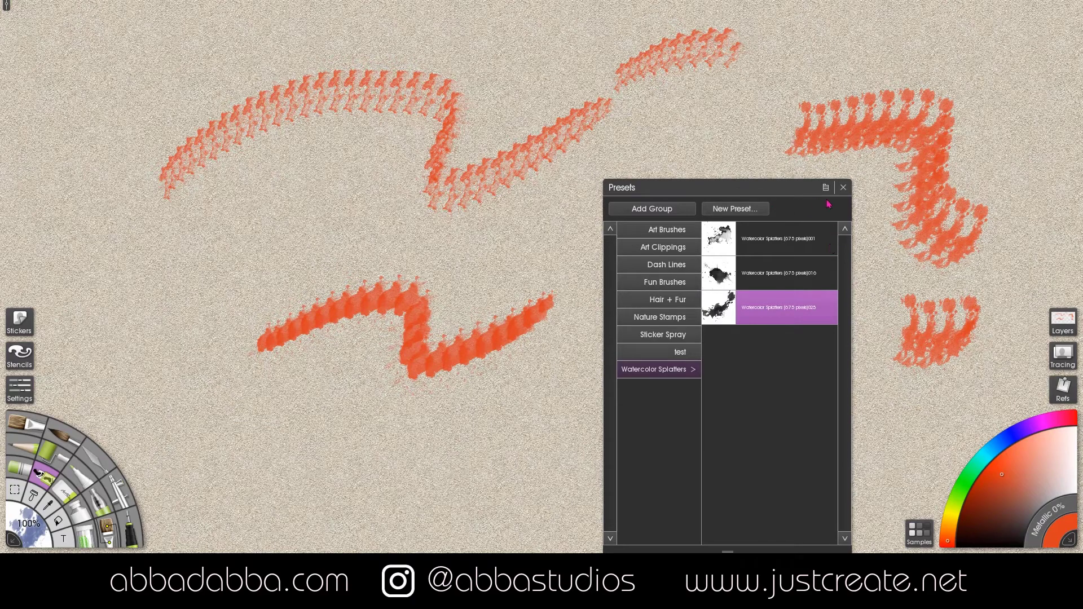
{"action": "mouse_move", "coordinate": [45, 549]}
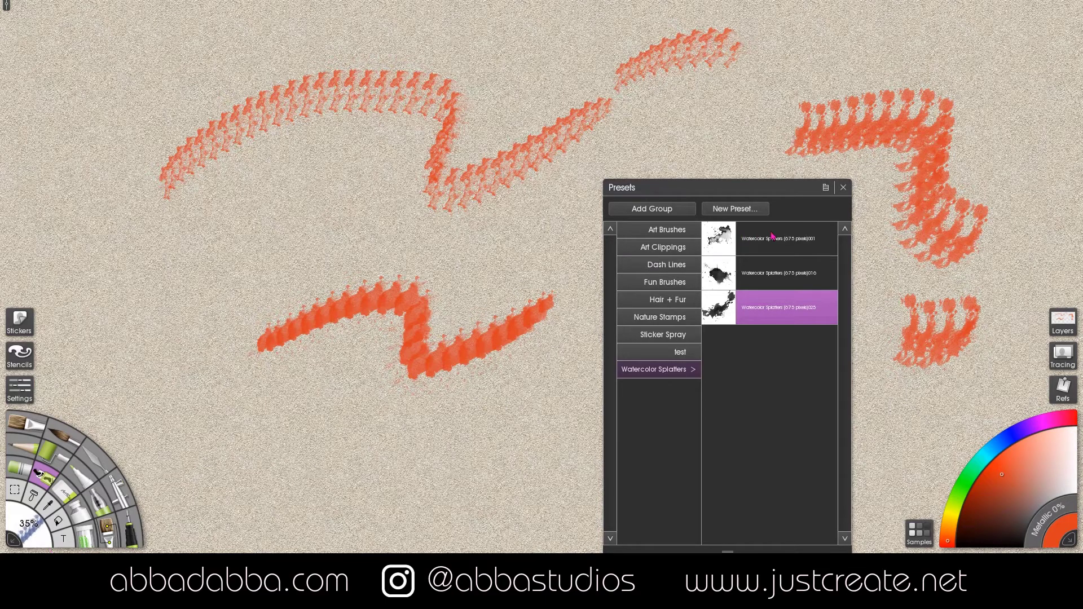
Step: Paint thinner orange scribbles with the second splatter preset at 35% brush size
{"action": "left_click", "coordinate": [769, 238]}
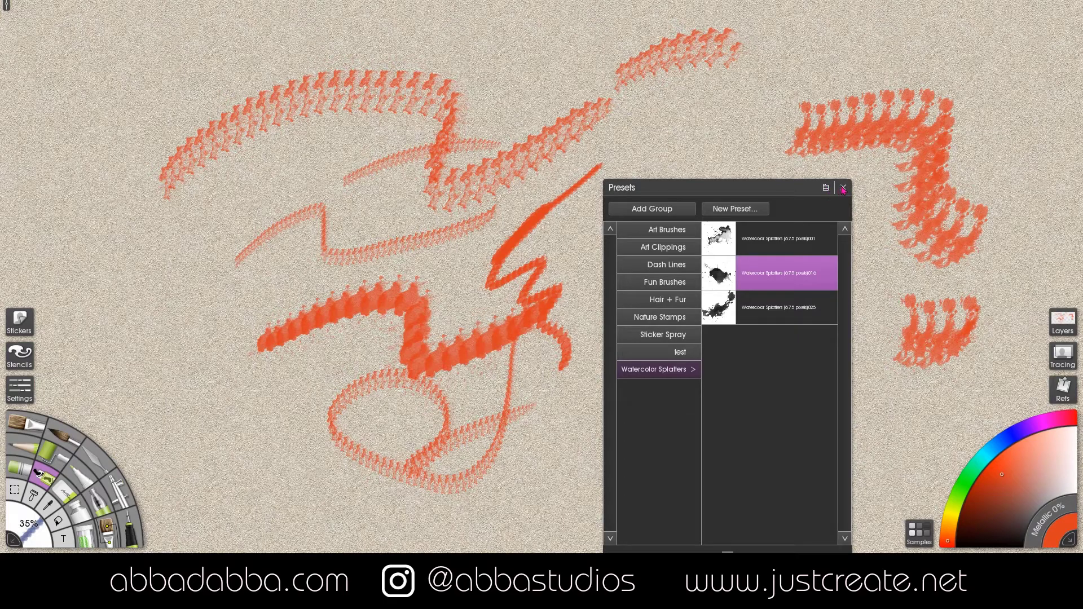
{"action": "mouse_move", "coordinate": [939, 166]}
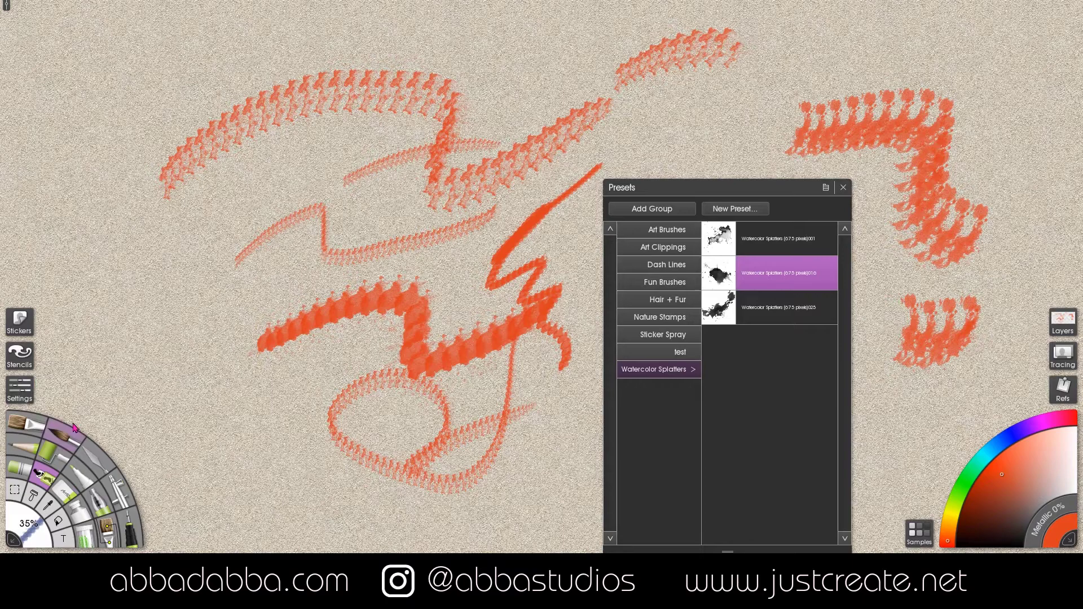
{"action": "mouse_move", "coordinate": [191, 414]}
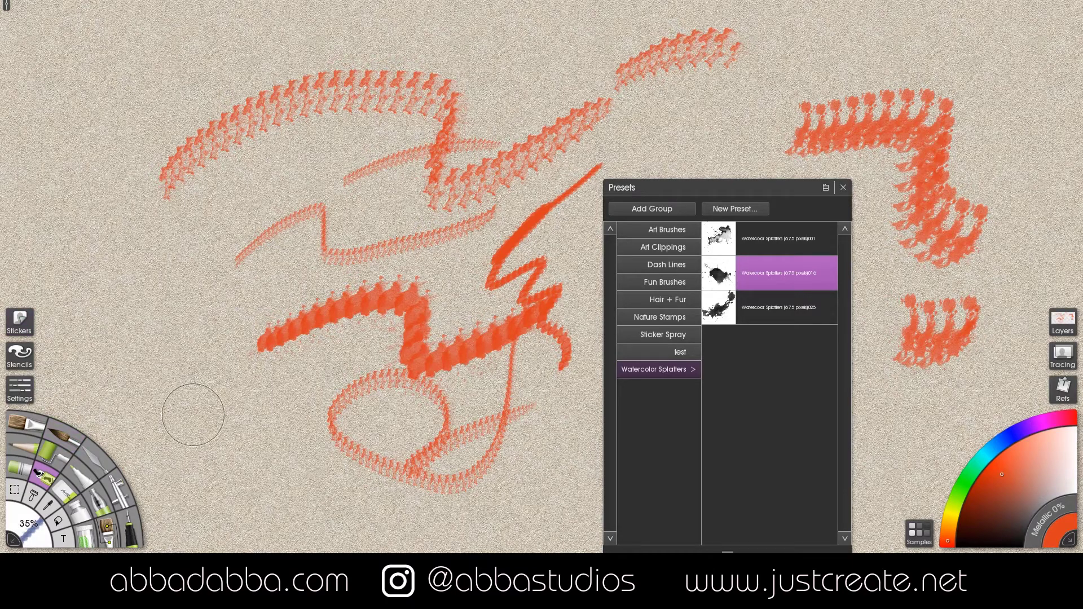